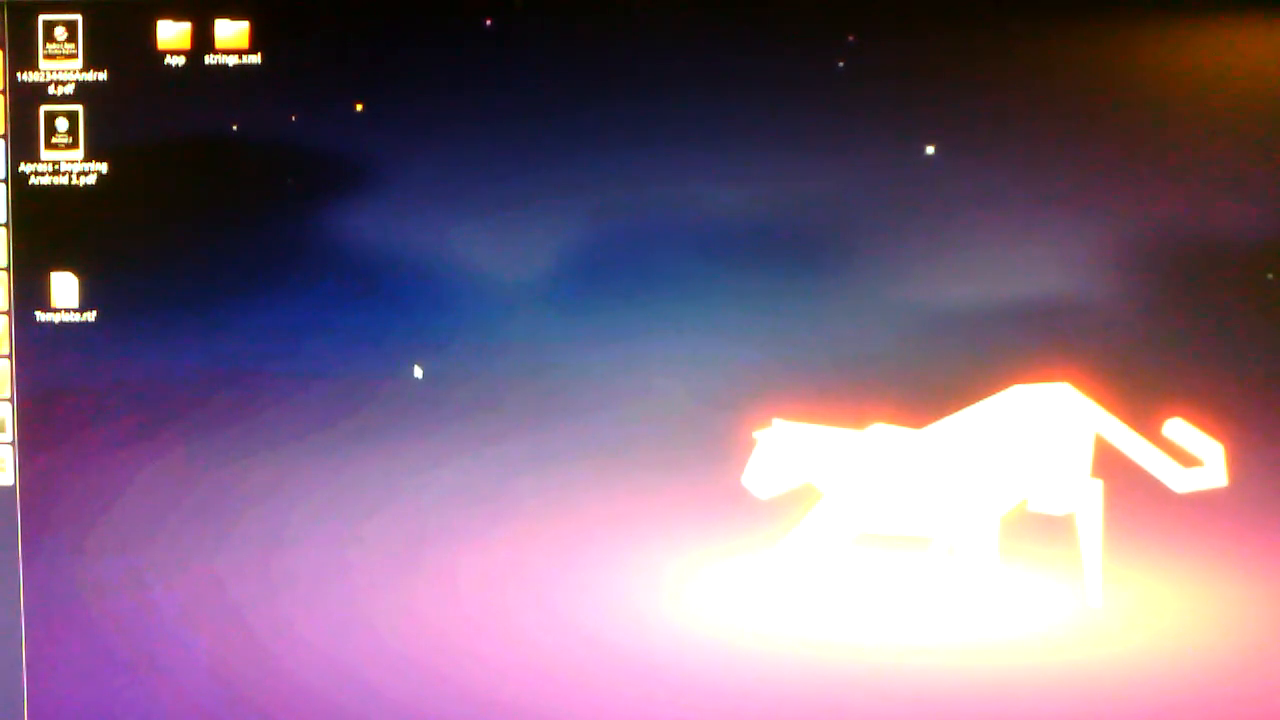
mouse_move(164, 268)
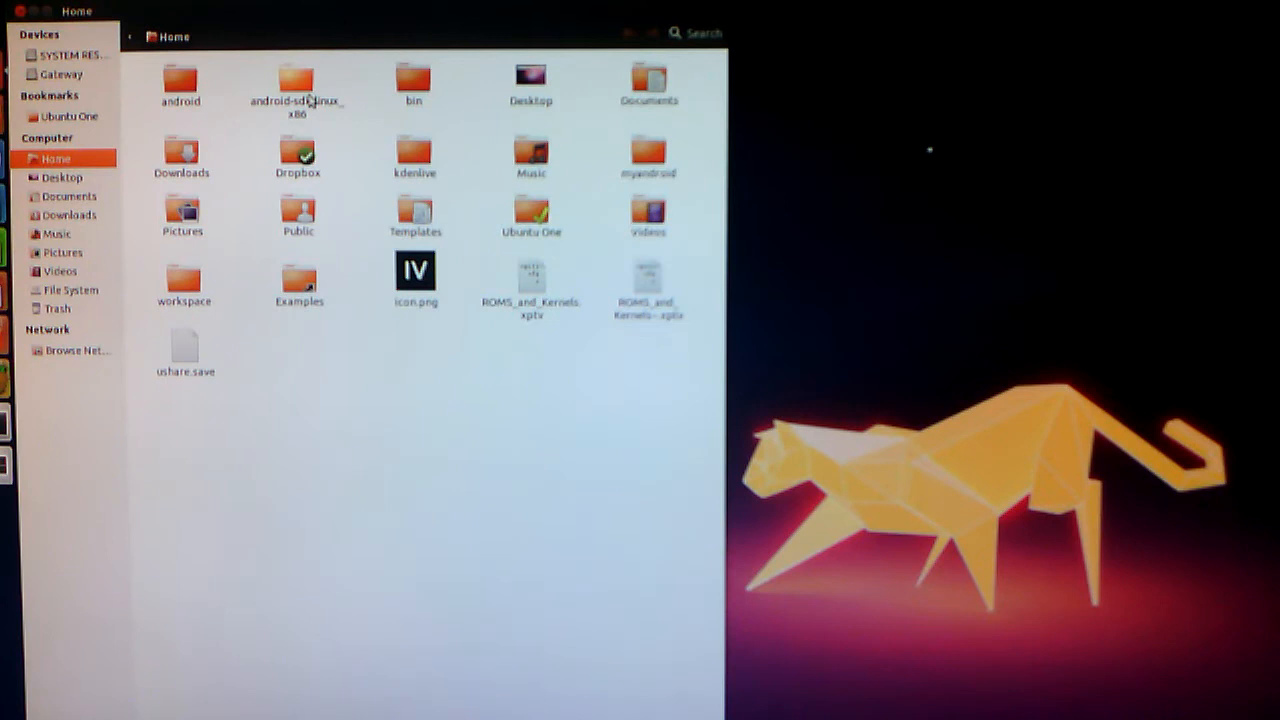
Step: Enter the android-sdk-linux_x86 folder to reach its add-ons, platforms and tools subfolders
double_click(296, 84)
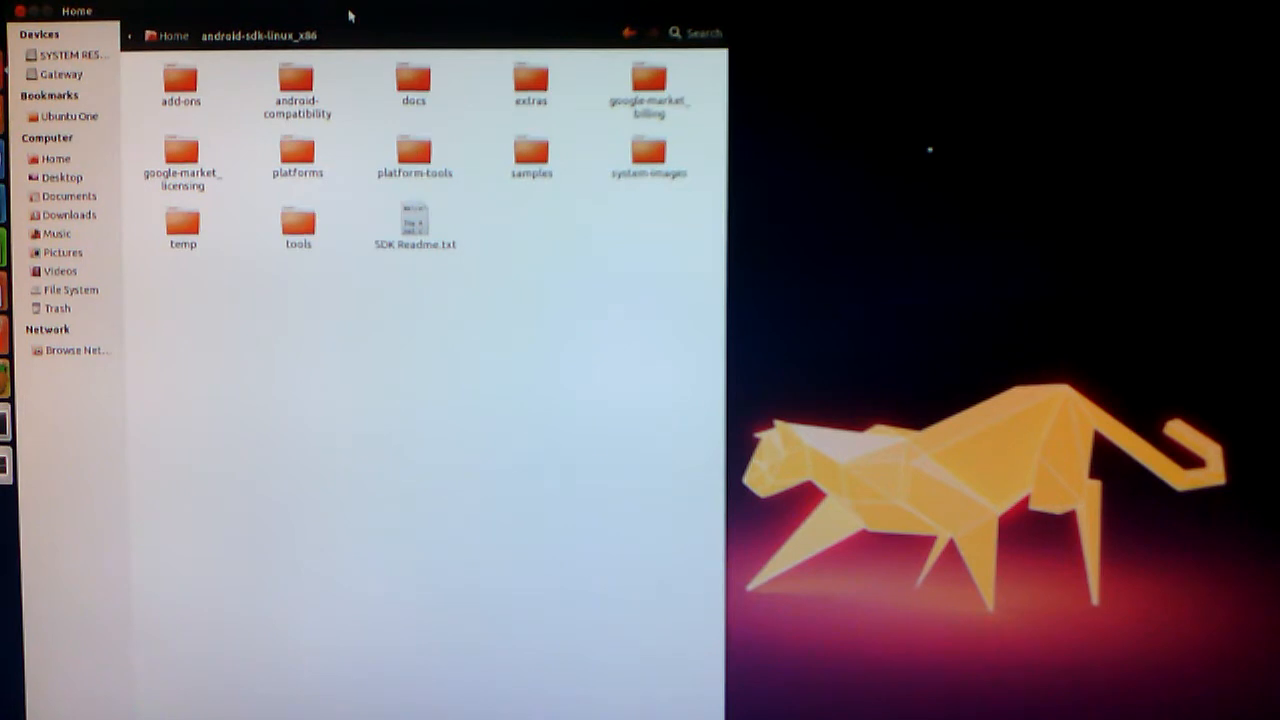
mouse_move(344, 20)
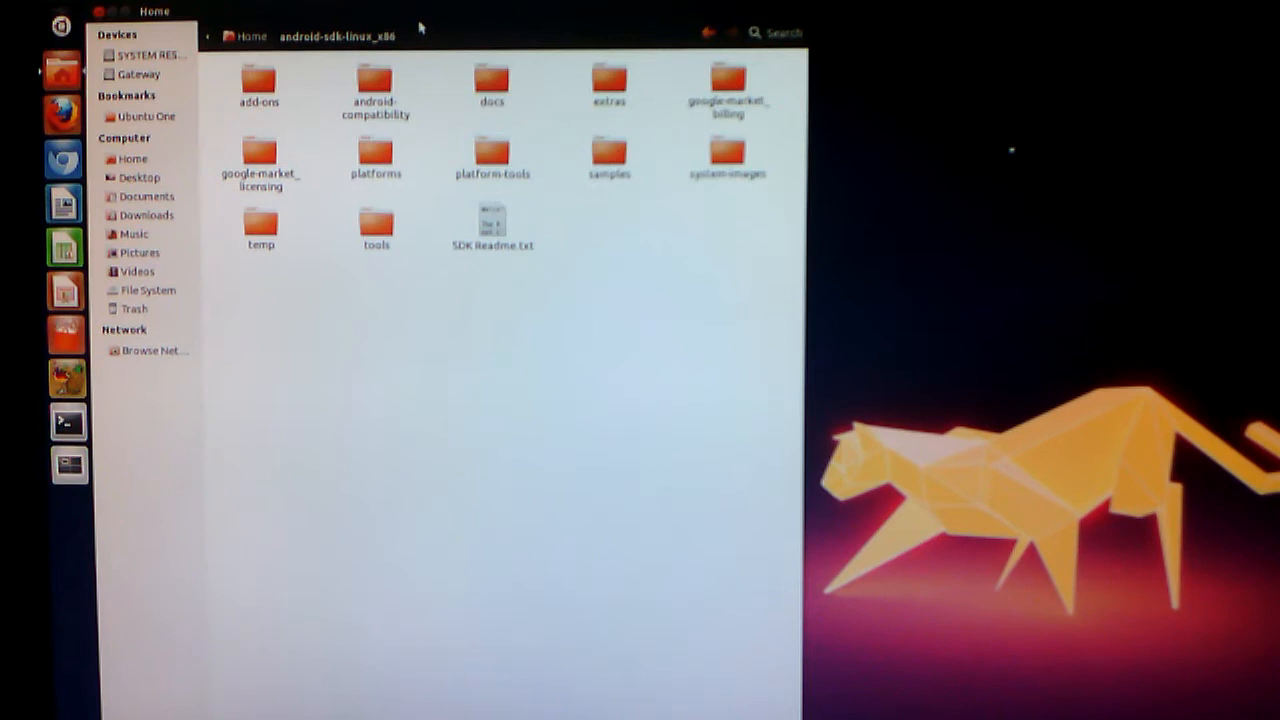
mouse_move(418, 348)
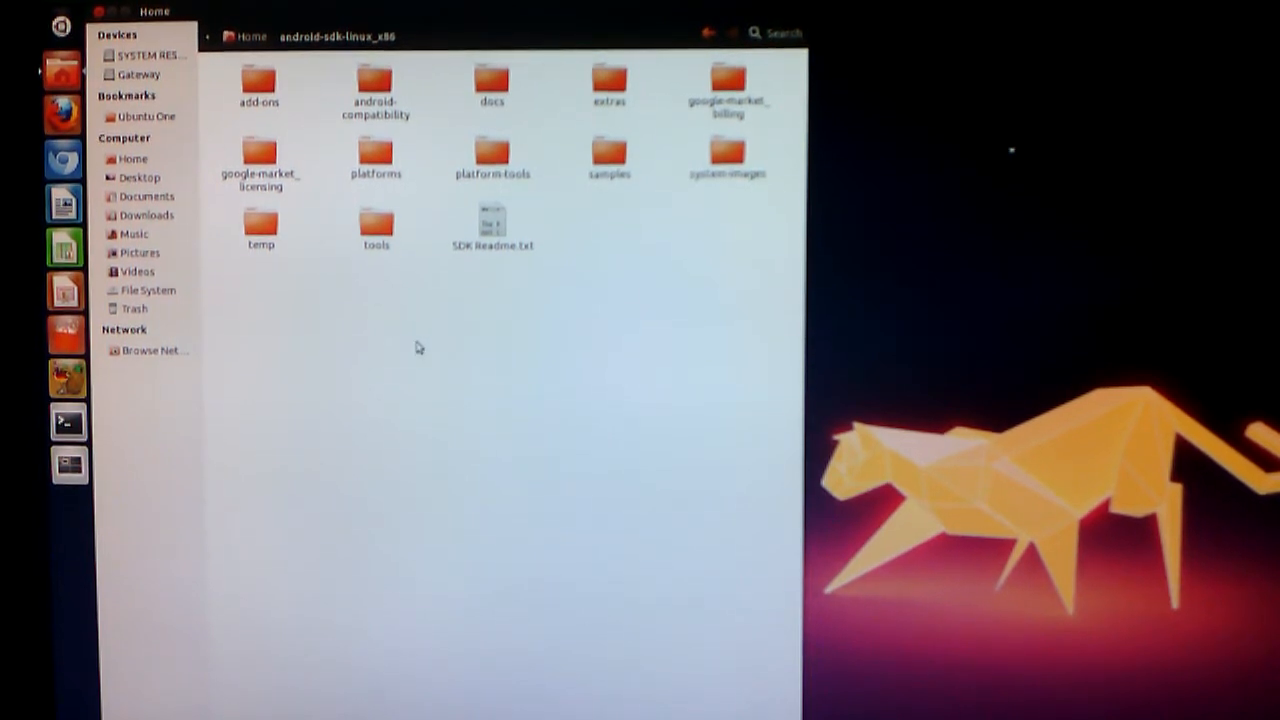
mouse_move(436, 364)
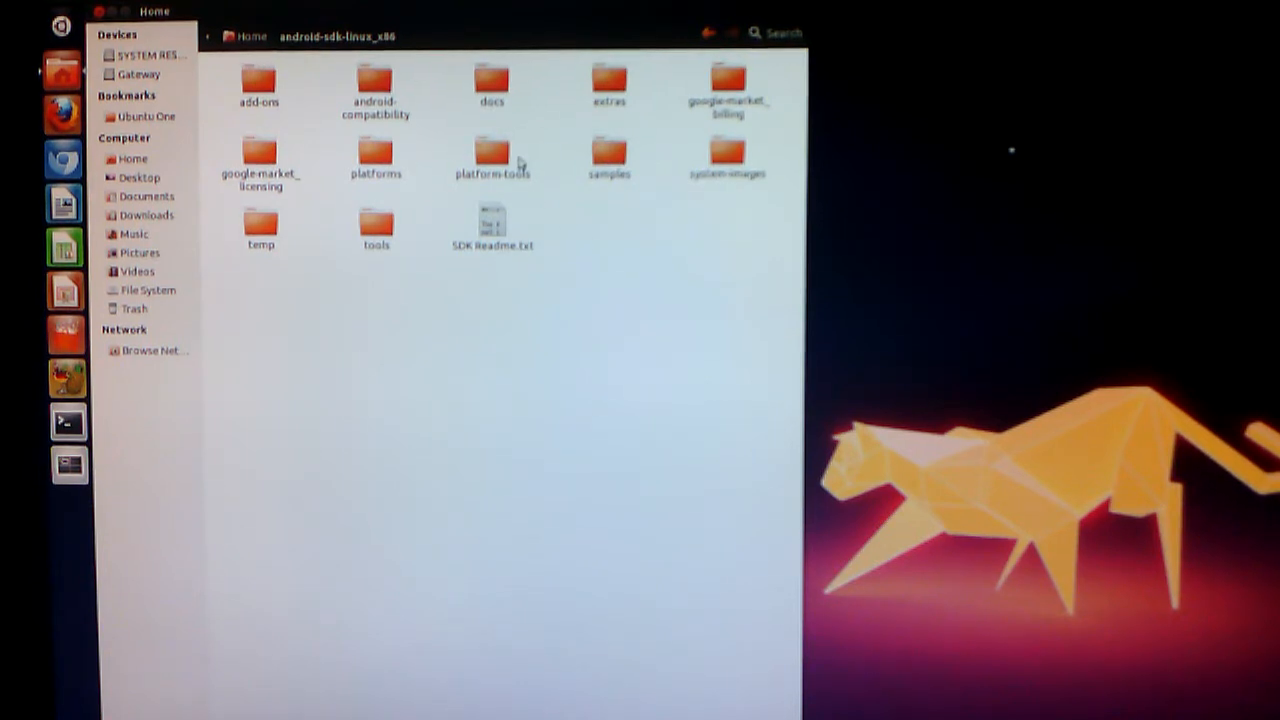
mouse_move(404, 208)
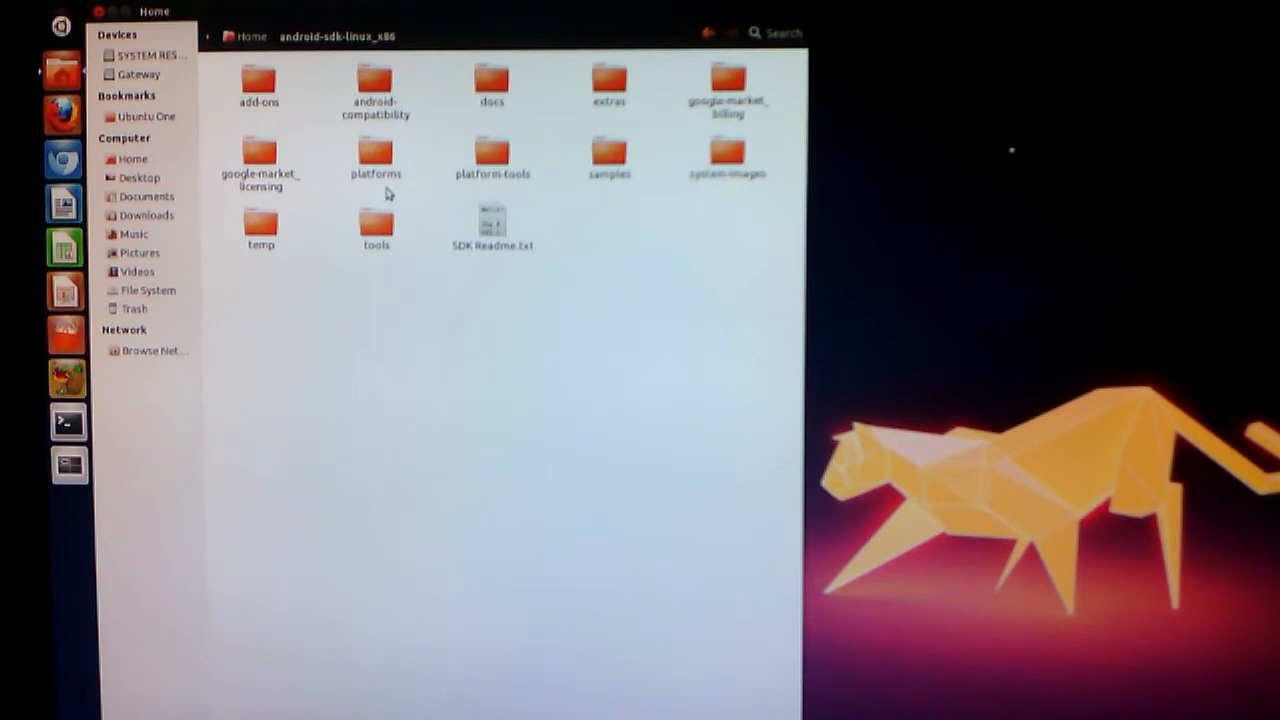
mouse_move(380, 200)
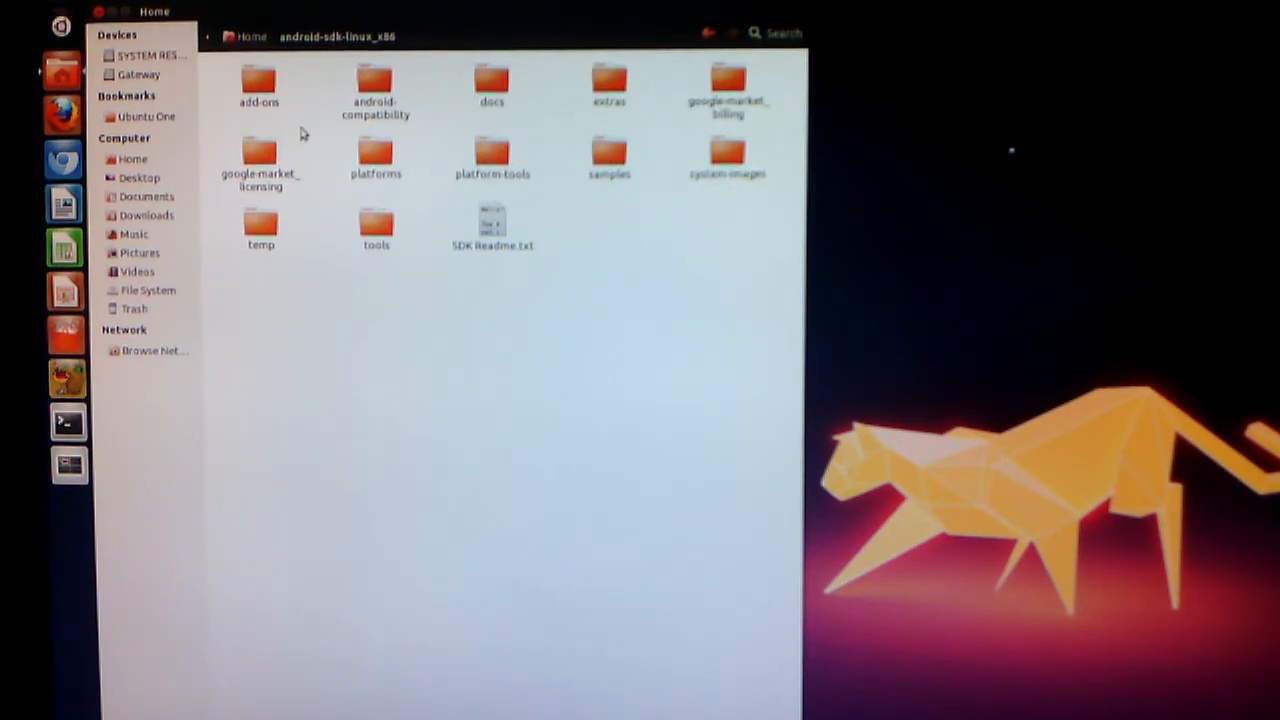
mouse_move(450, 112)
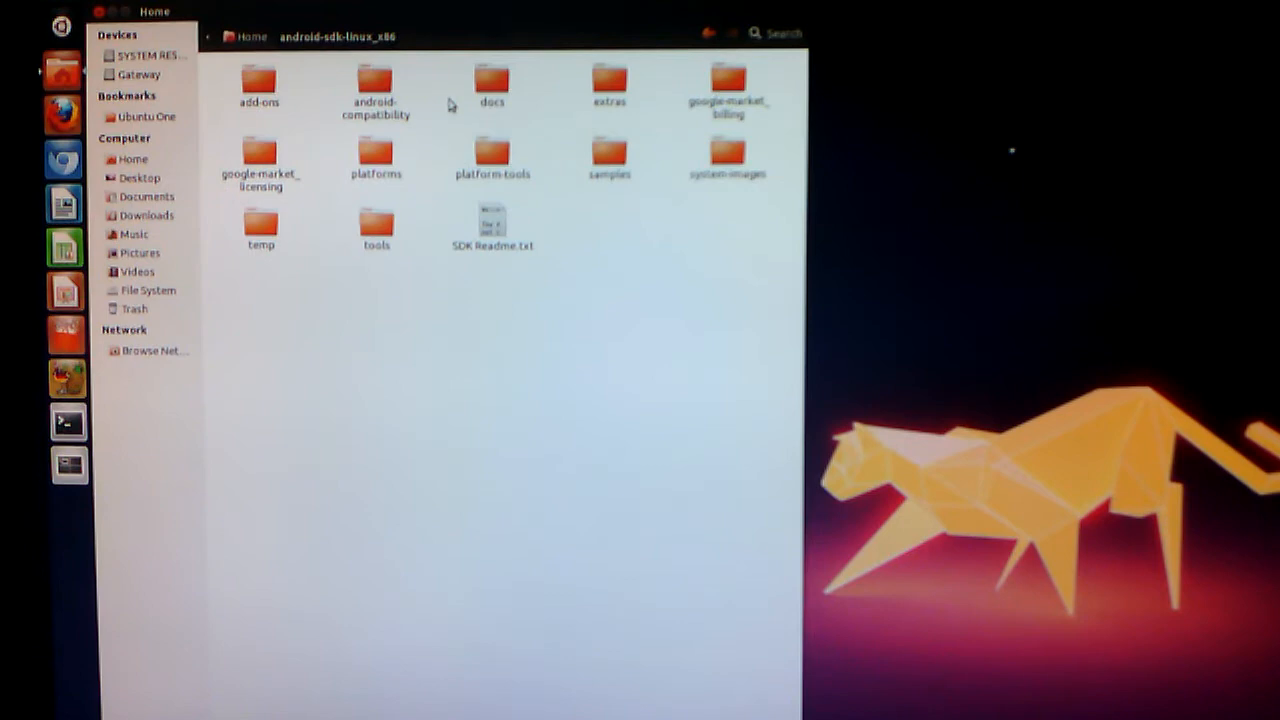
mouse_move(464, 24)
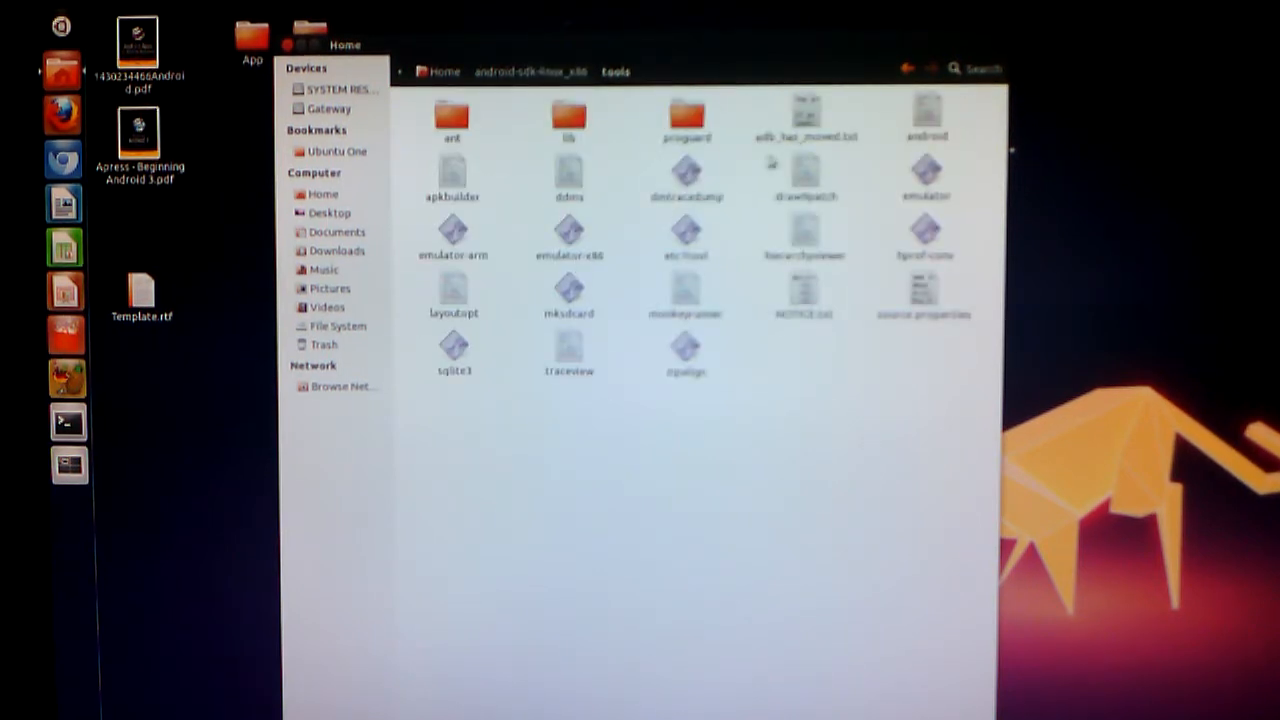
Step: Run the 'android' executable from tools so the Android SDK Manager lists installed packages
double_click(924, 120)
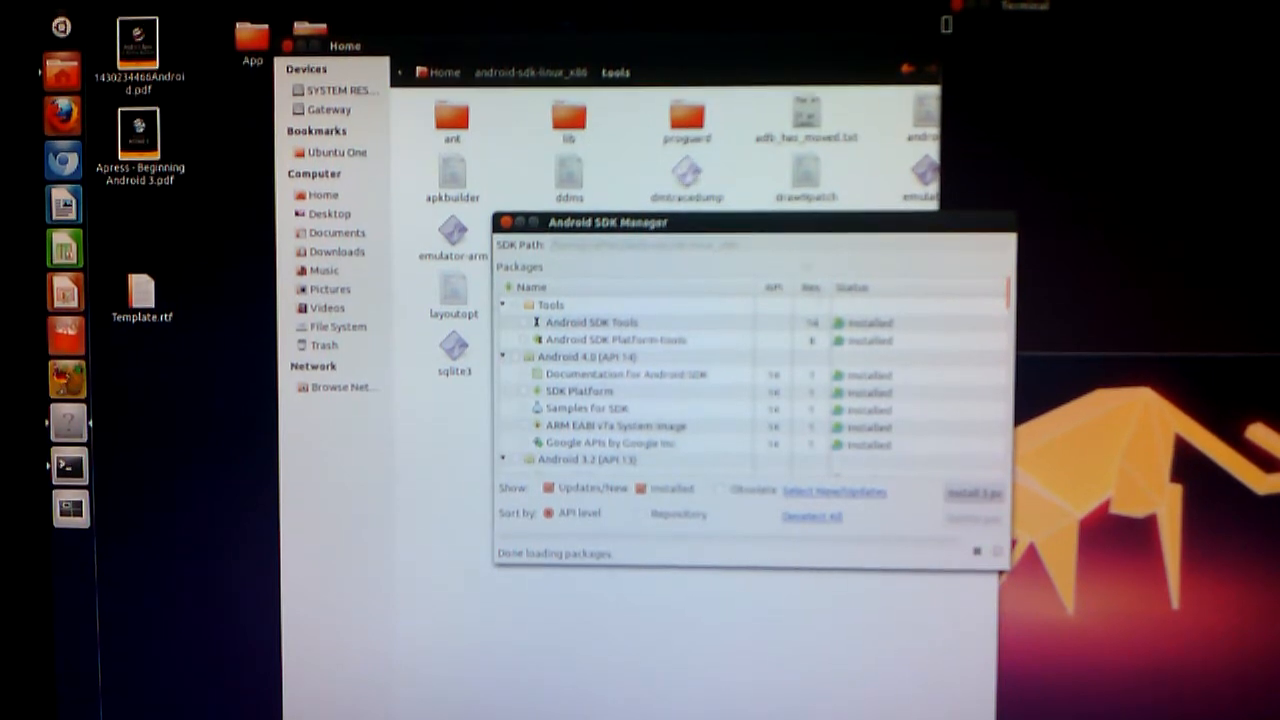
Step: Review the installed Android 4.0 packages, then show the Tools menu's AVD-management options
scroll(down, 3)
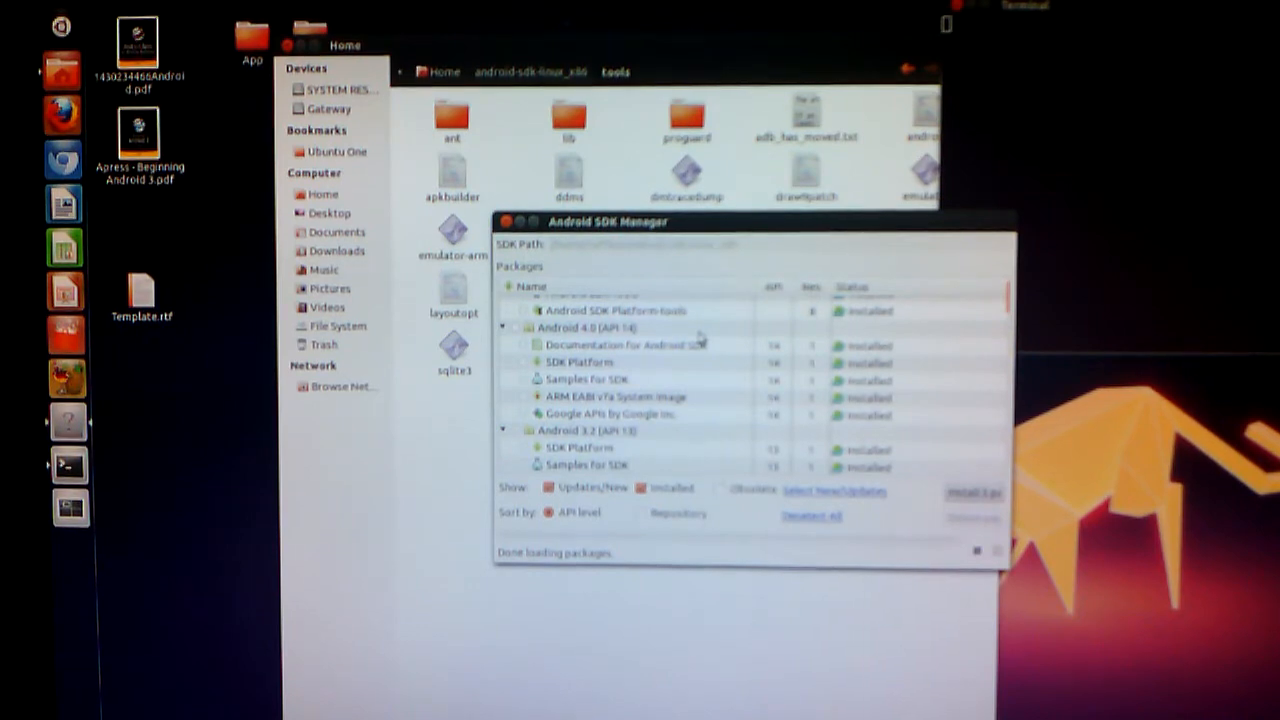
drag(608, 220, 568, 180)
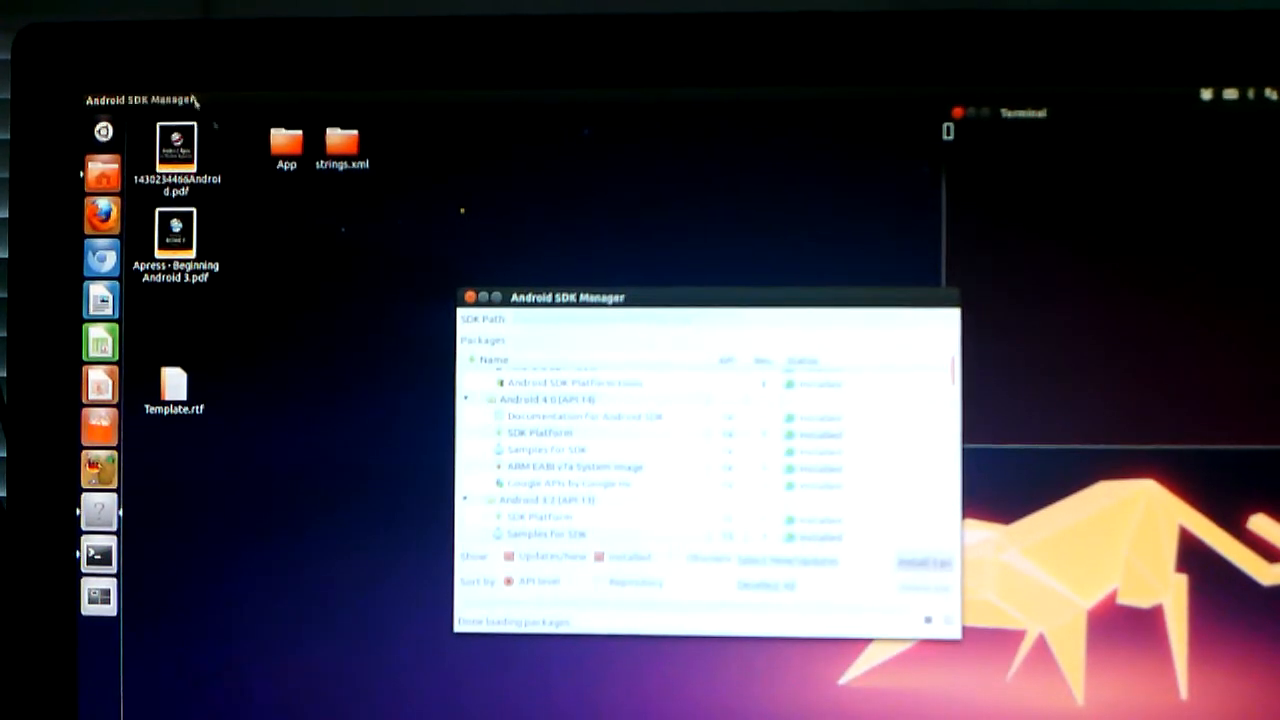
click(196, 98)
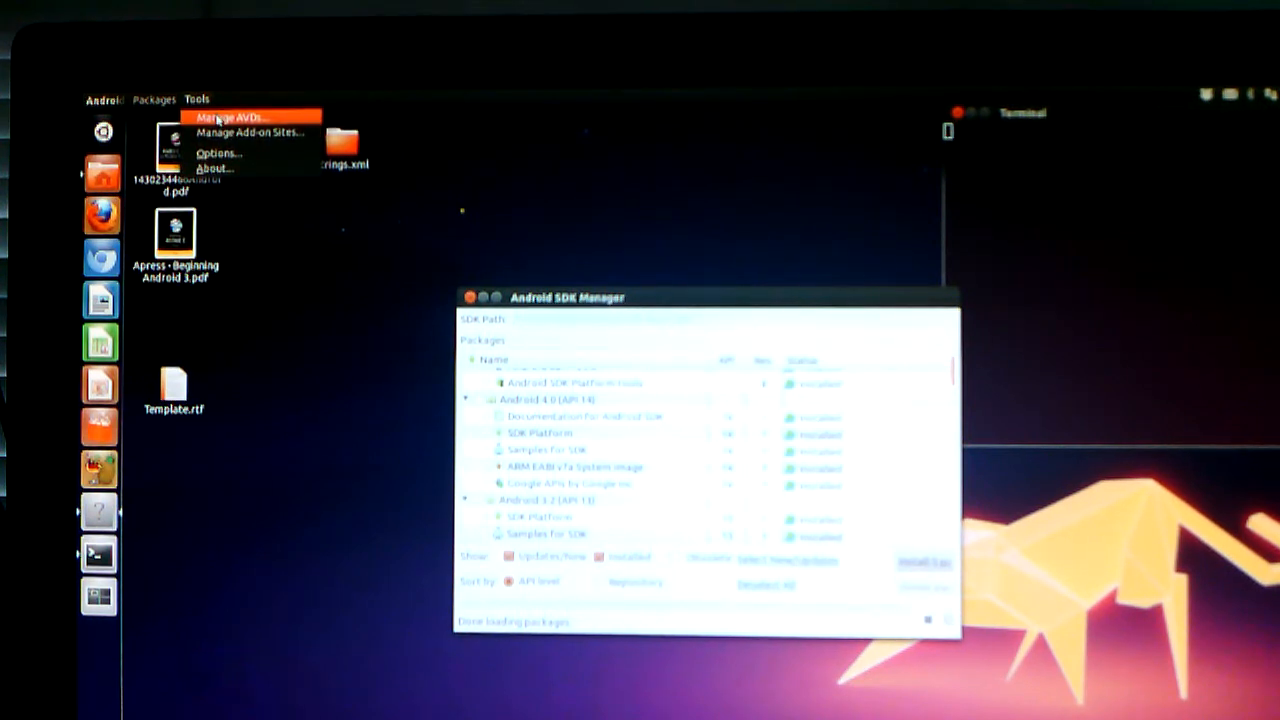
click(236, 116)
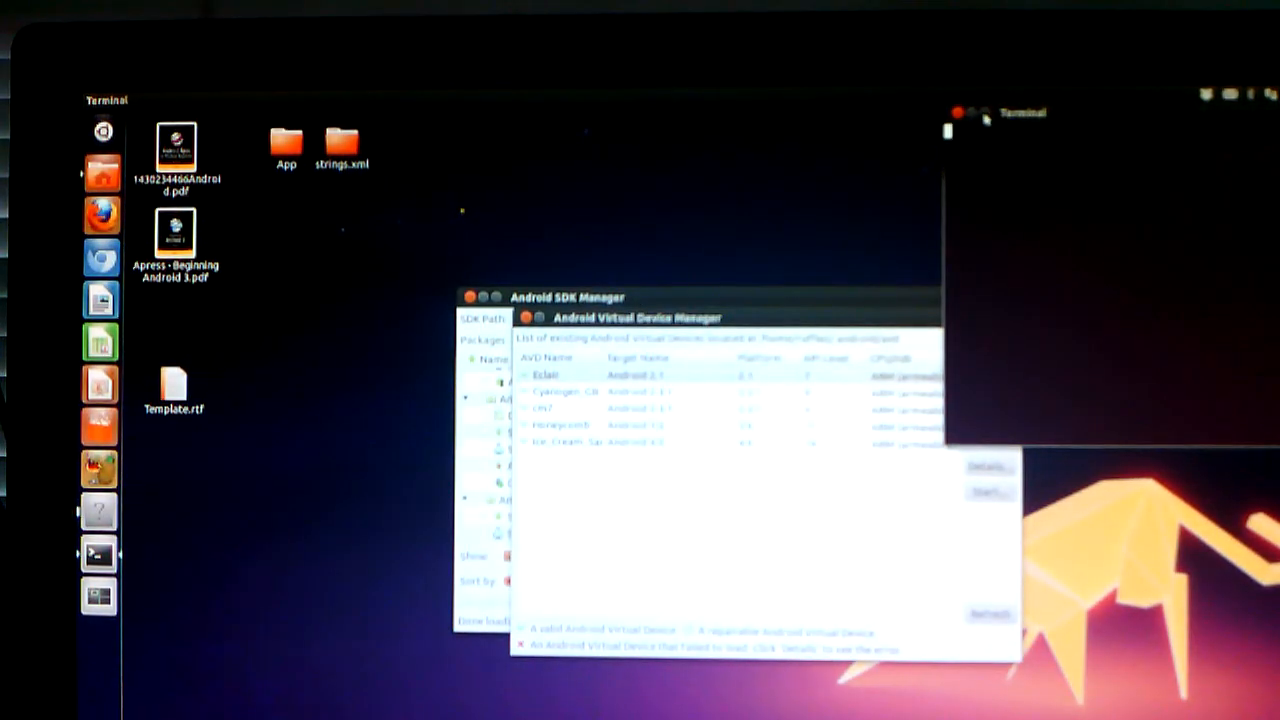
click(700, 444)
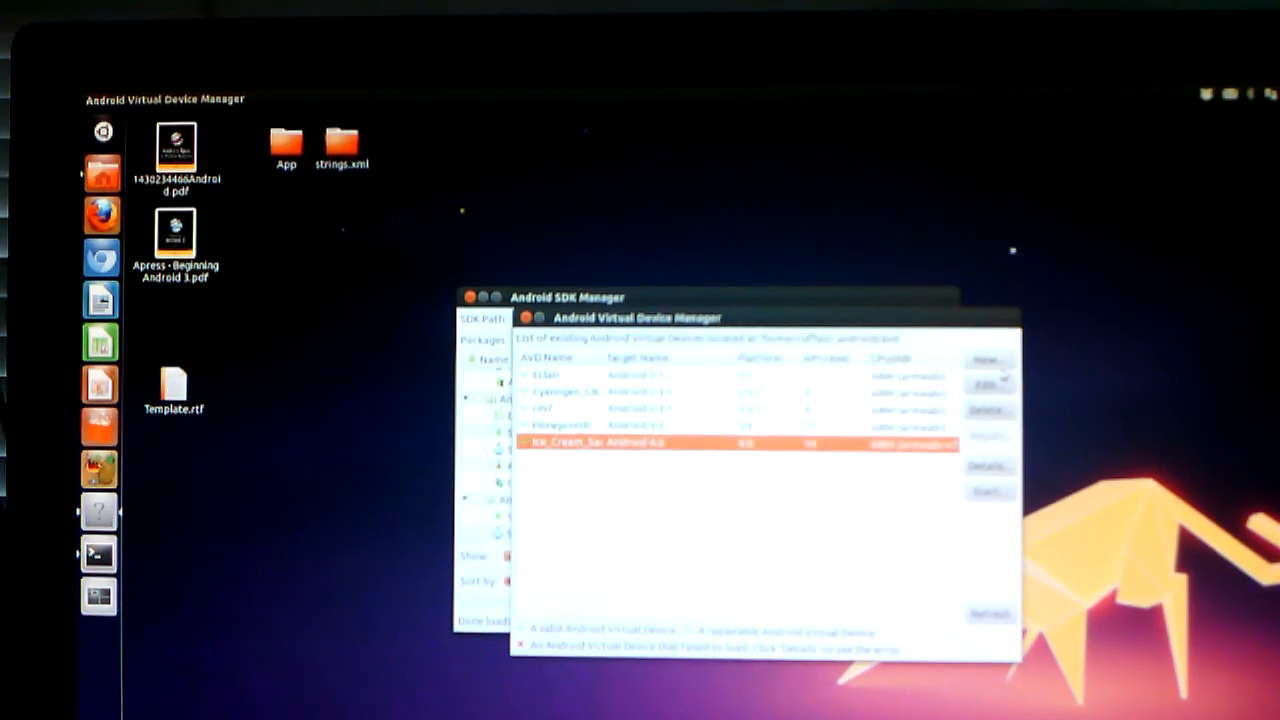
click(986, 360)
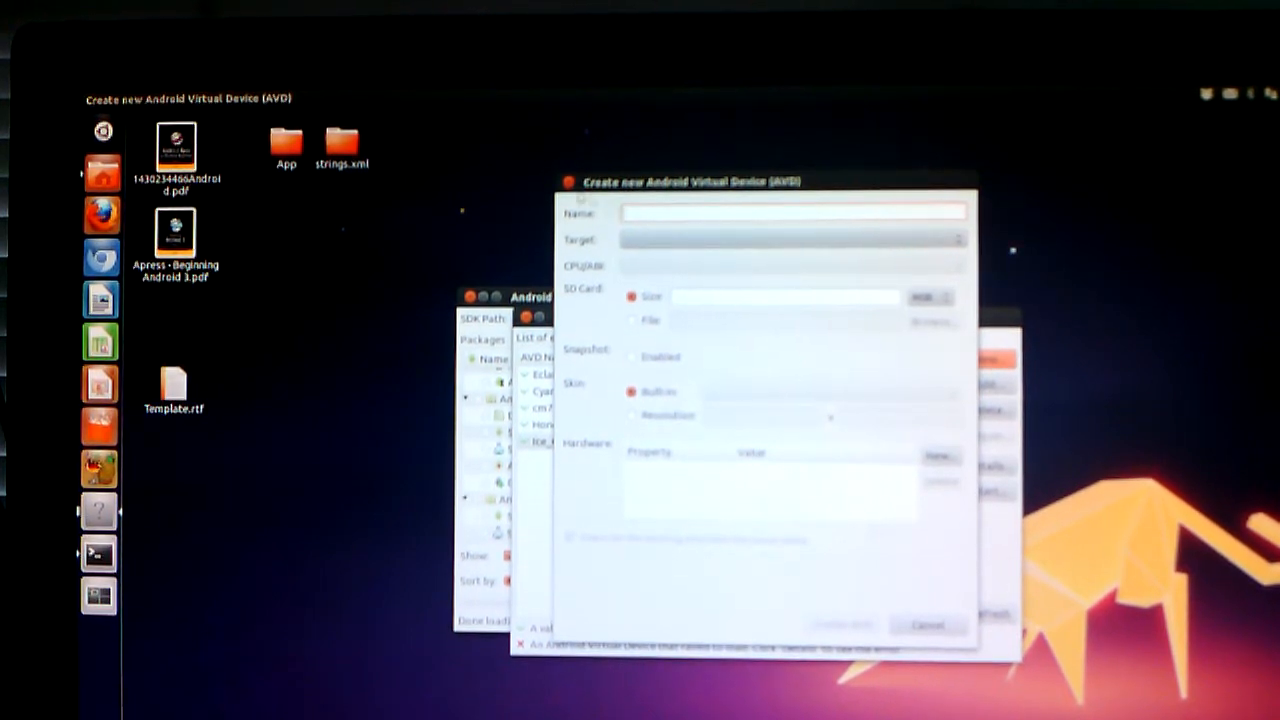
click(926, 624)
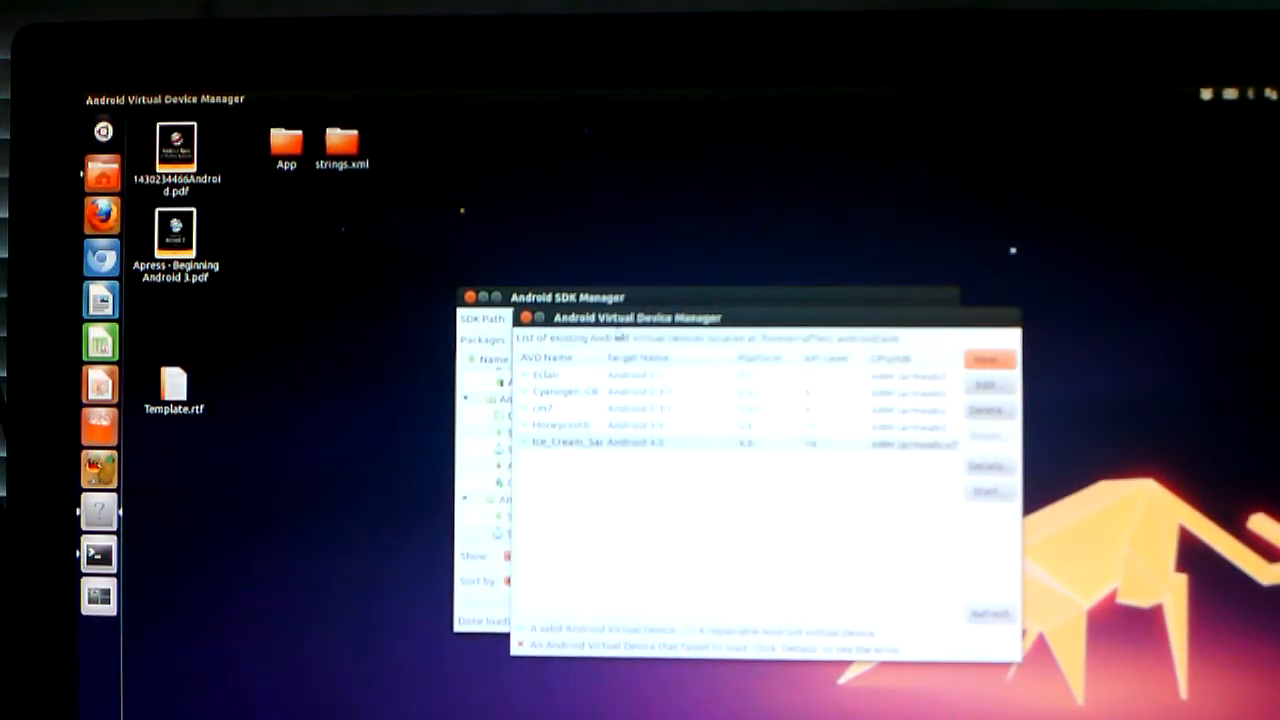
Step: Select Ice_Cream_Sammy, reopen the Create AVD form and browse its Target API levels
click(600, 442)
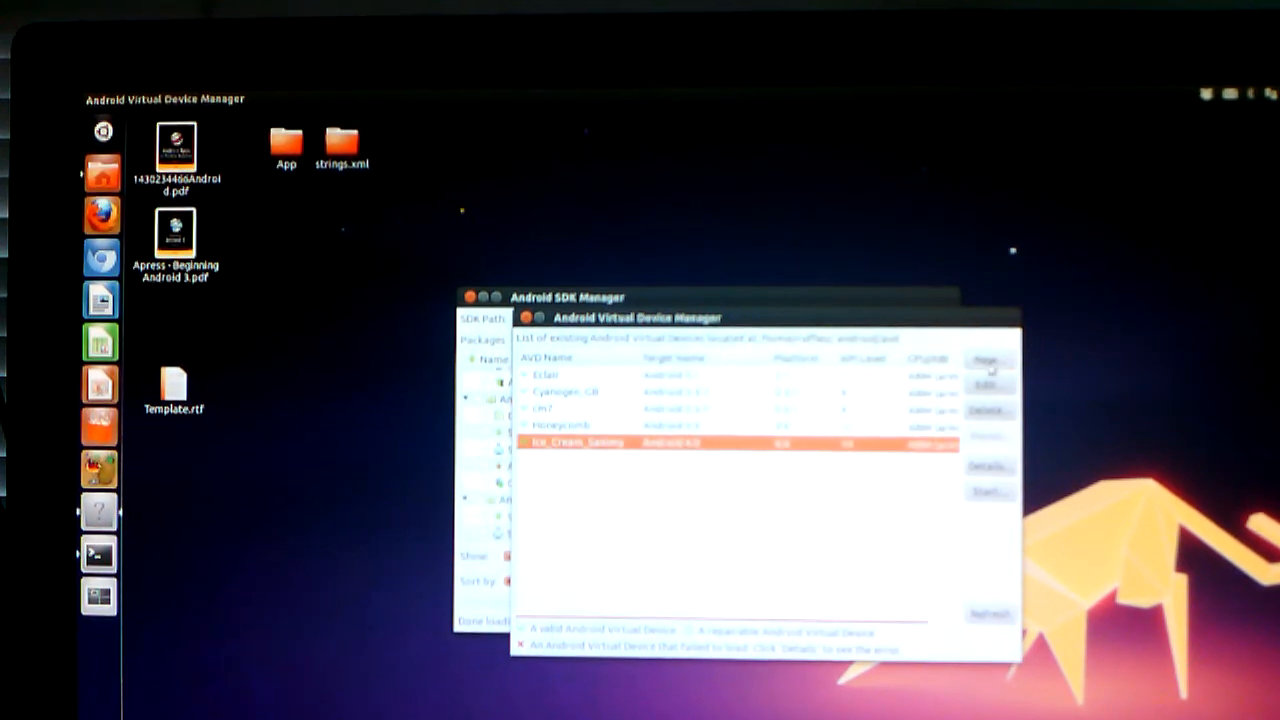
click(988, 362)
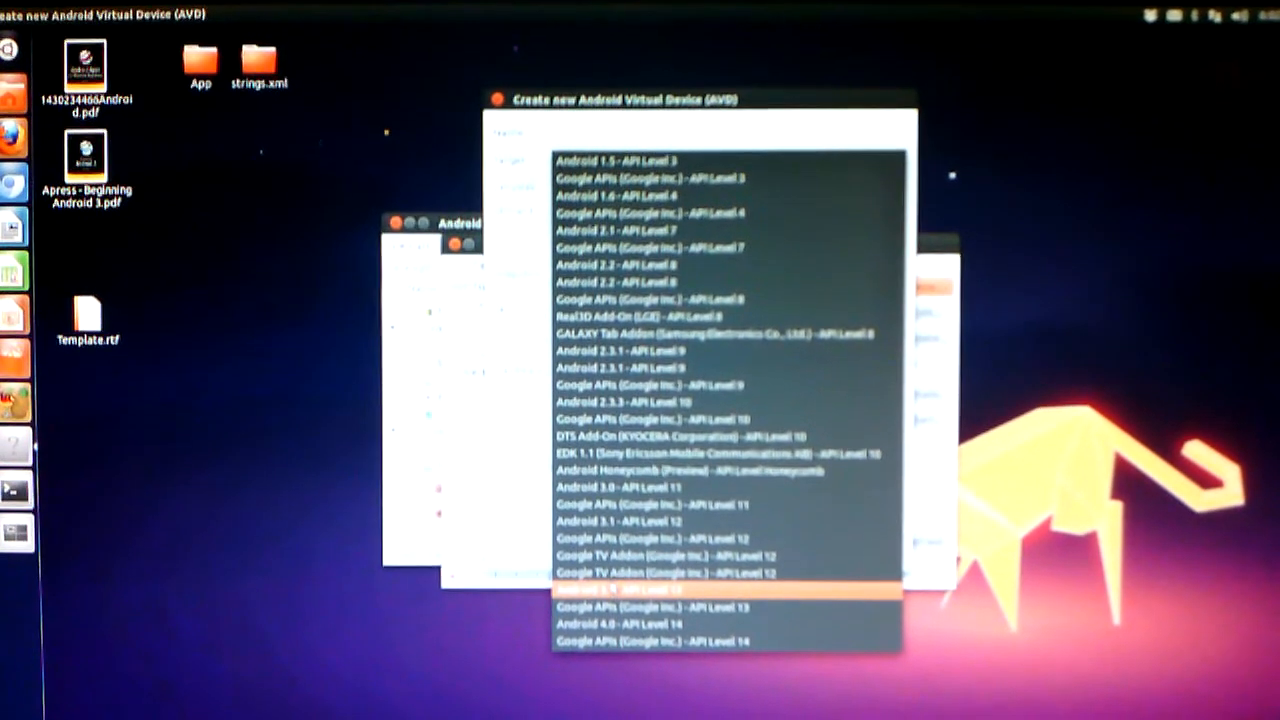
scroll(down, 3)
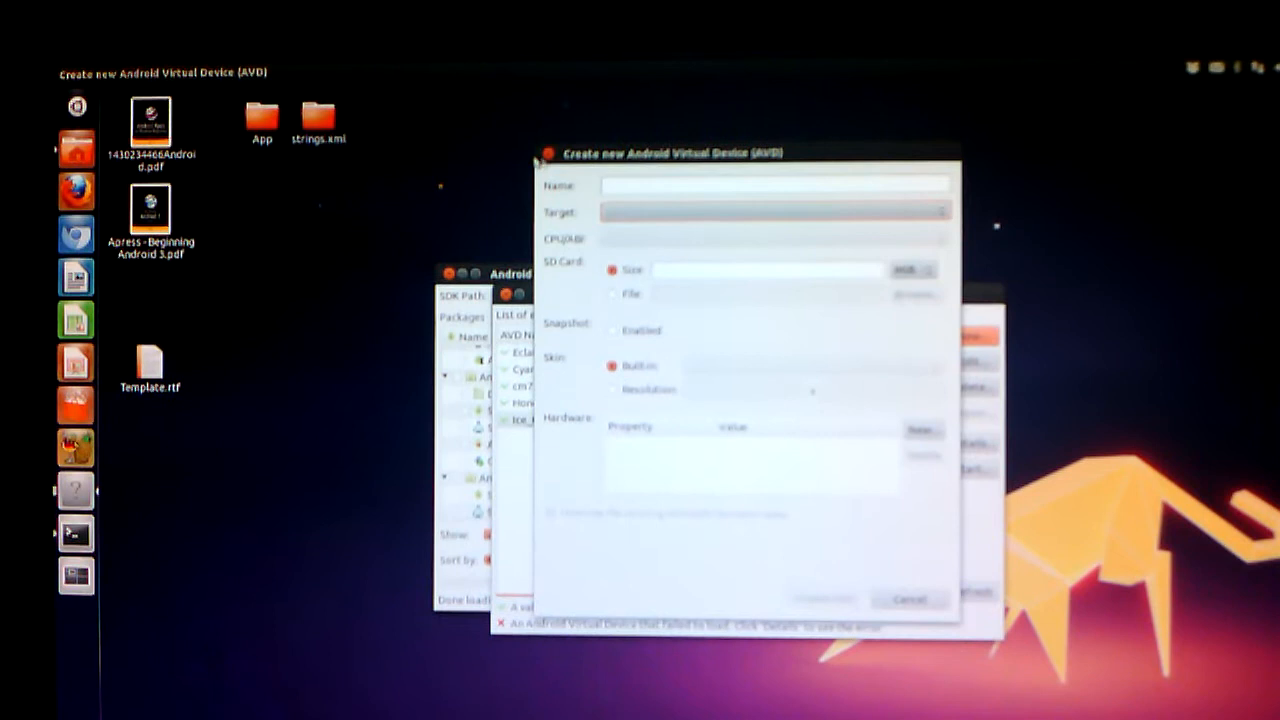
Step: Cancel the Create AVD form and start the Ice_Cream_Sammy device so the emulator boots
click(970, 470)
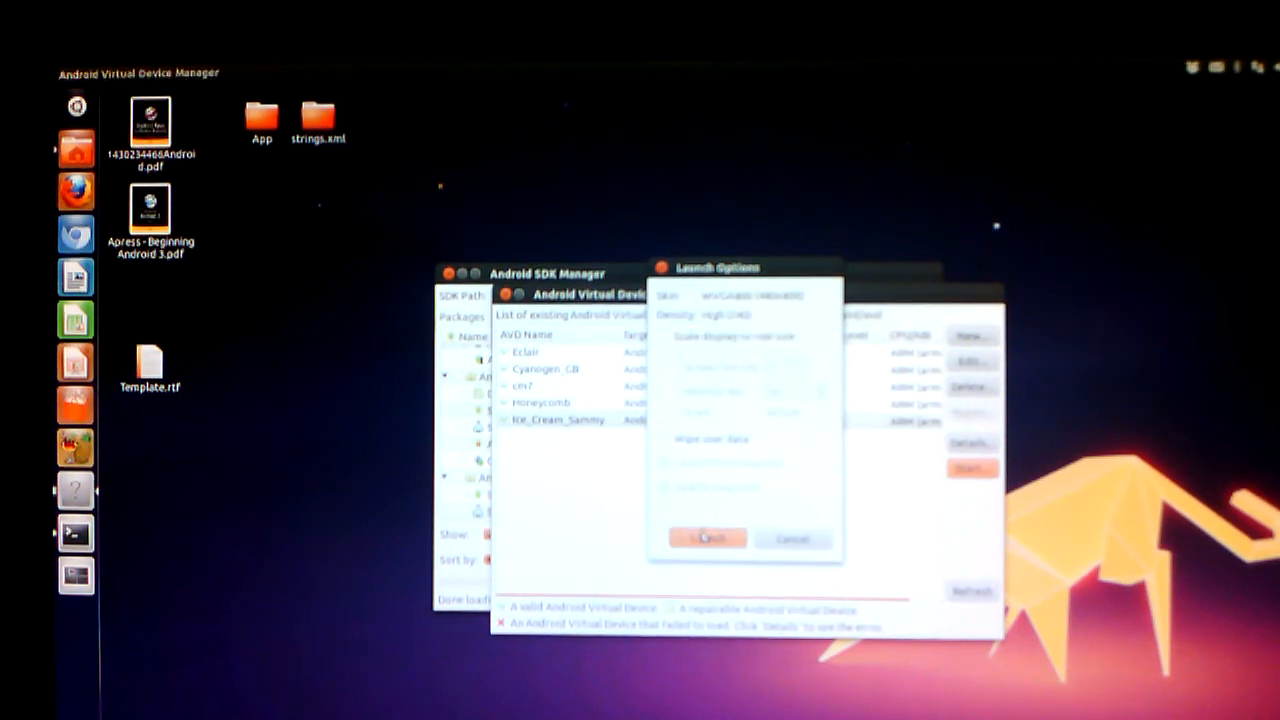
click(708, 538)
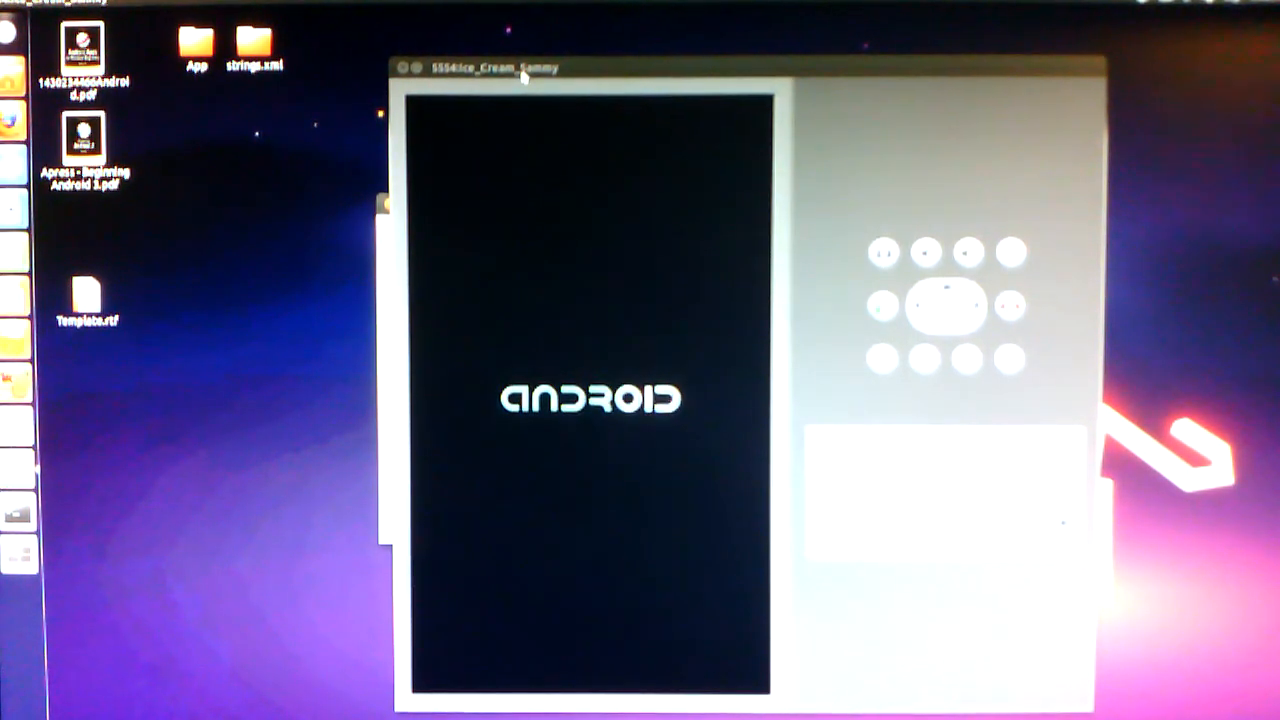
mouse_move(516, 164)
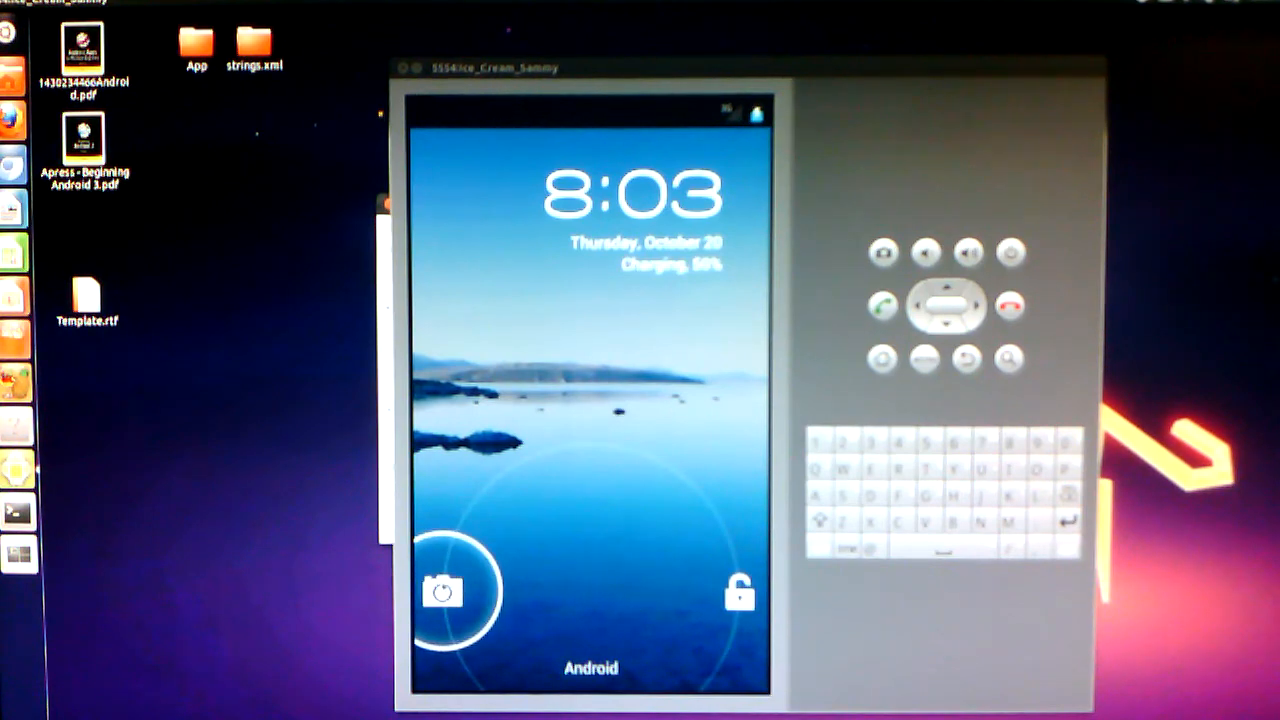
Step: Slide the lock ring to unlock Ice_Cream_Sammy and land on the Android home screen
drag(442, 592, 740, 592)
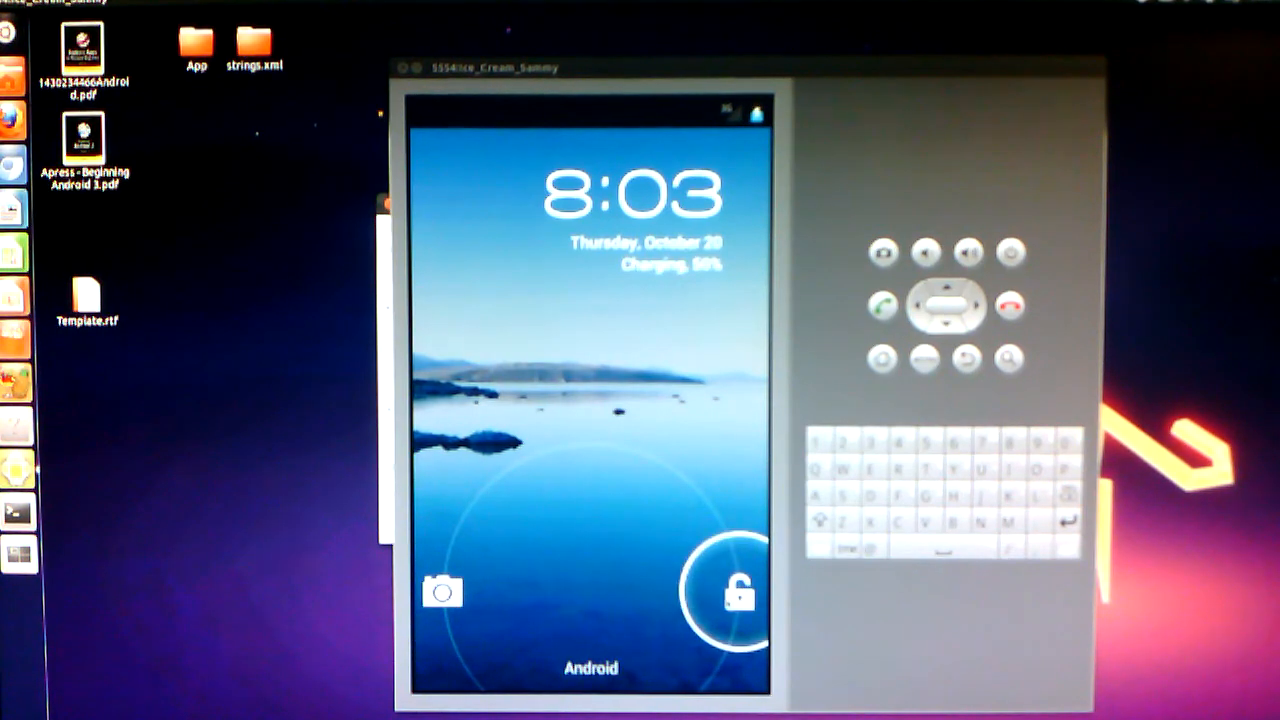
drag(738, 592, 590, 400)
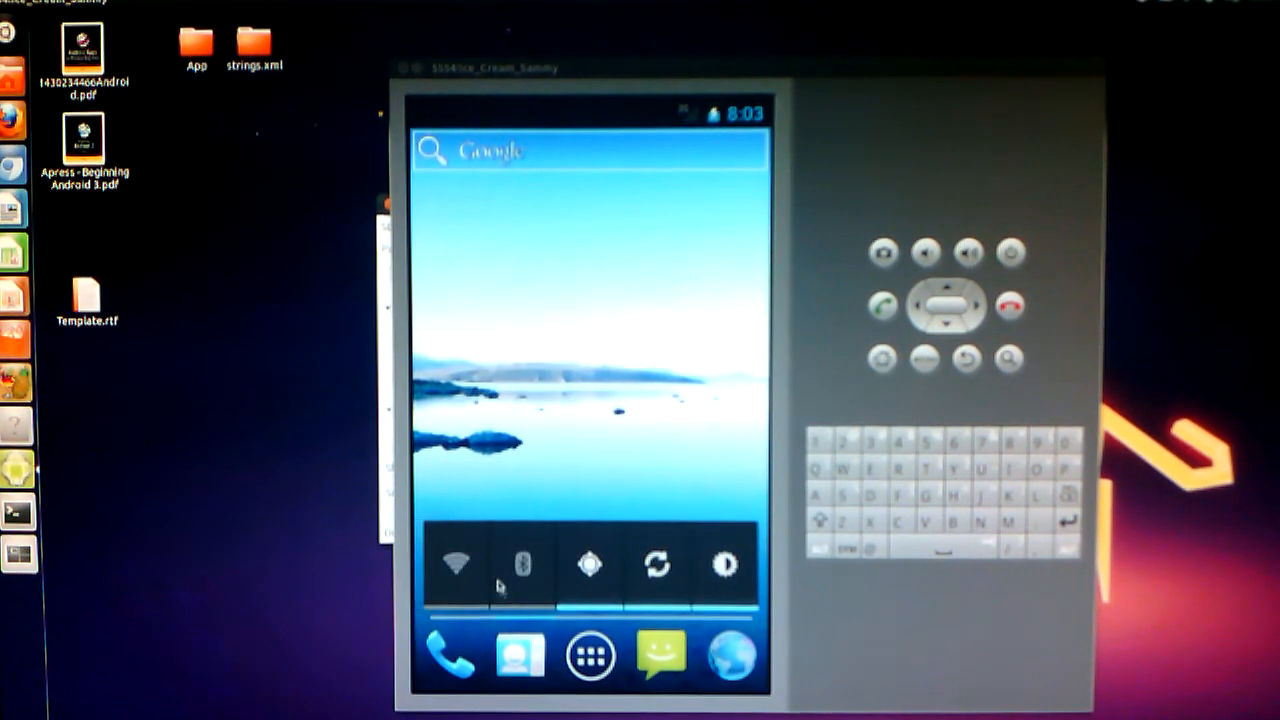
Step: Show the app drawer listing API Demos, Browser, Calculator and Camera
click(588, 656)
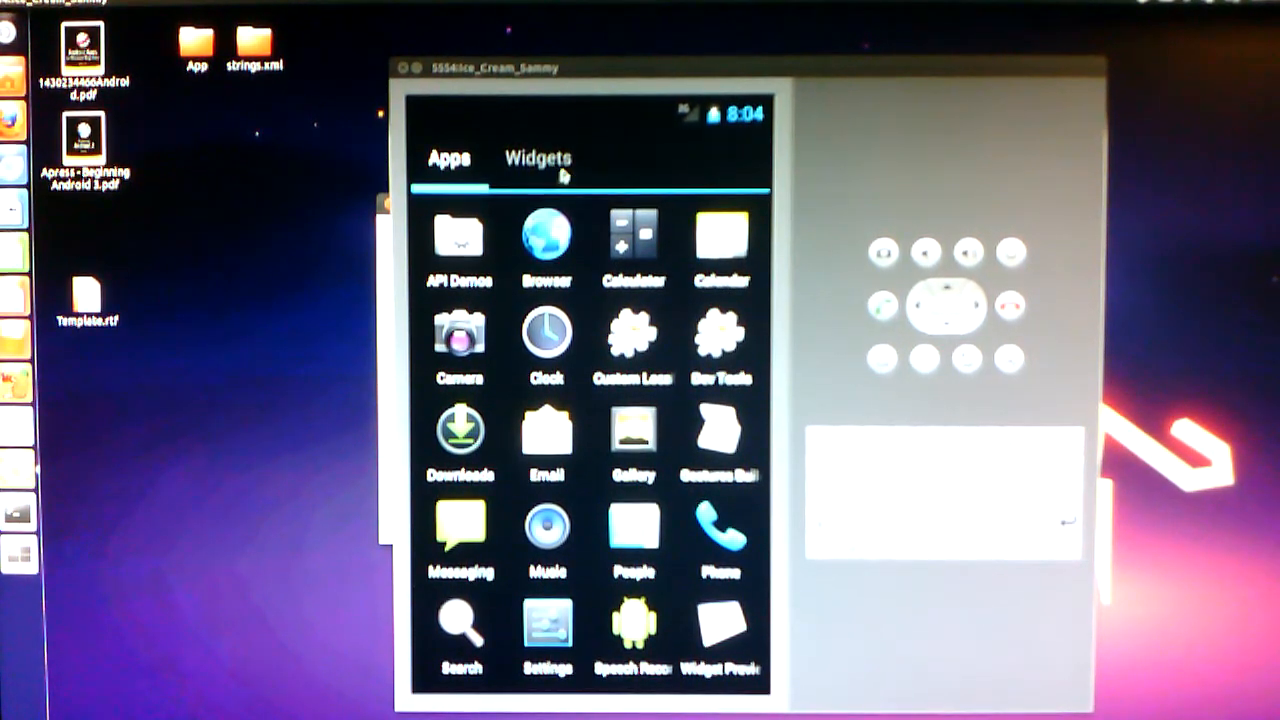
Step: Browse the Widgets list in the app drawer before returning to the home screen
click(538, 158)
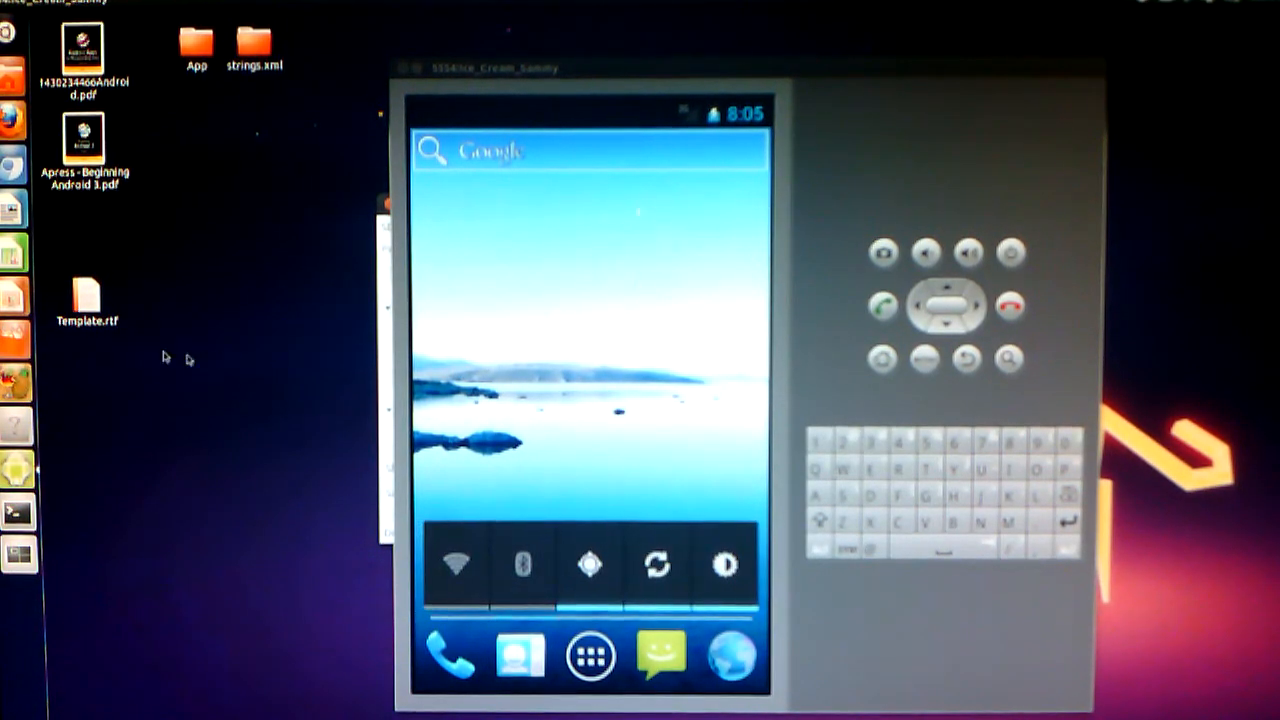
mouse_move(800, 388)
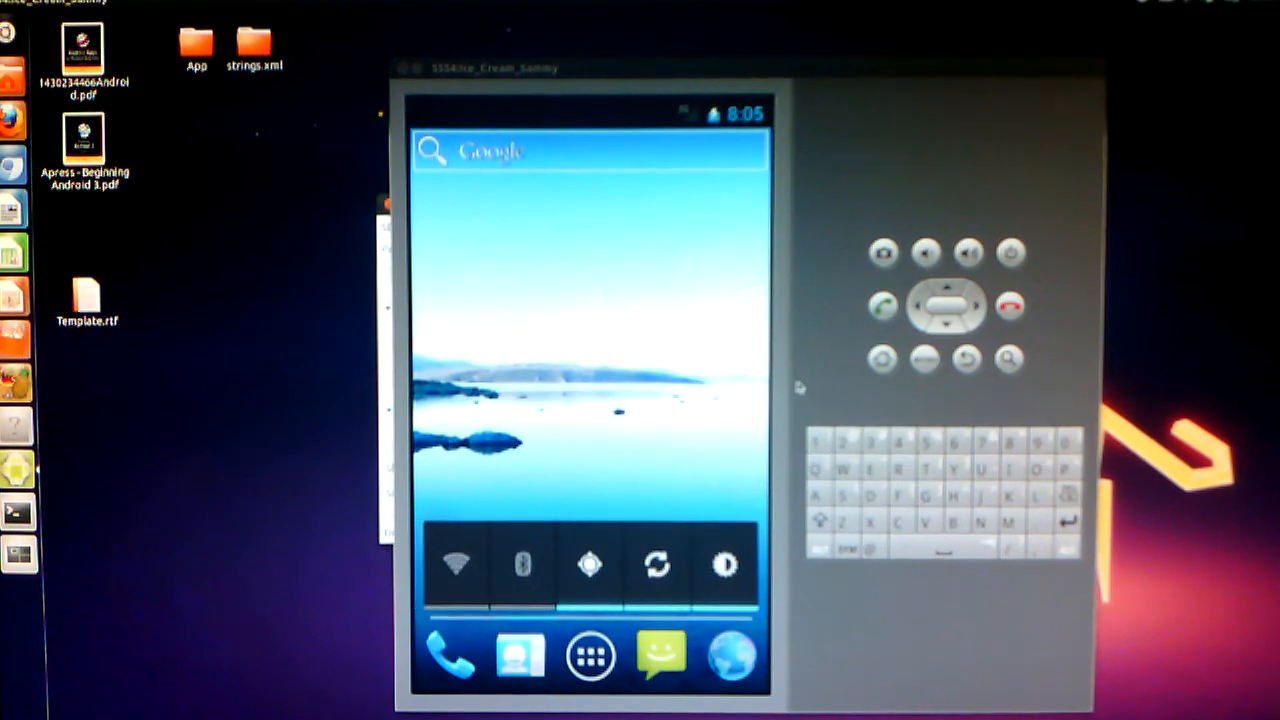